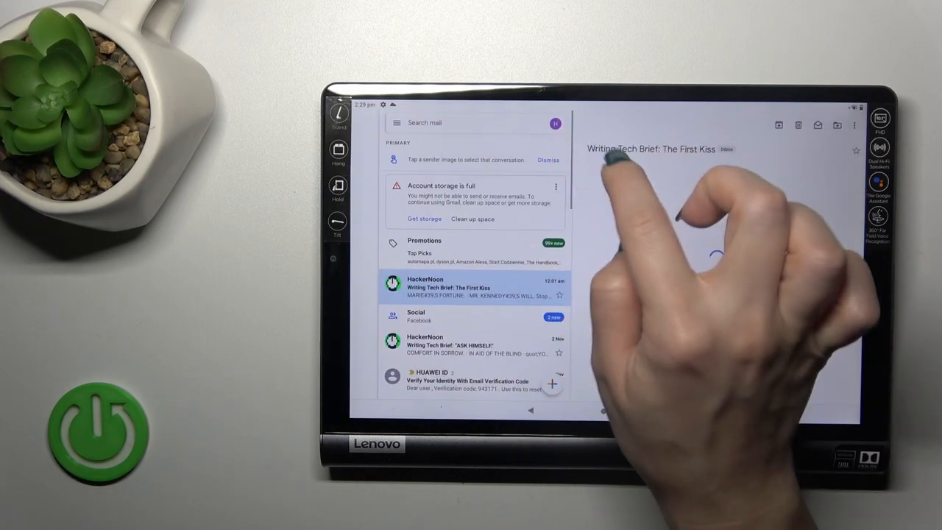
# From the Gmail inbox avatar, go to Settings > Users & accounts on the device.
pyautogui.click(556, 123)
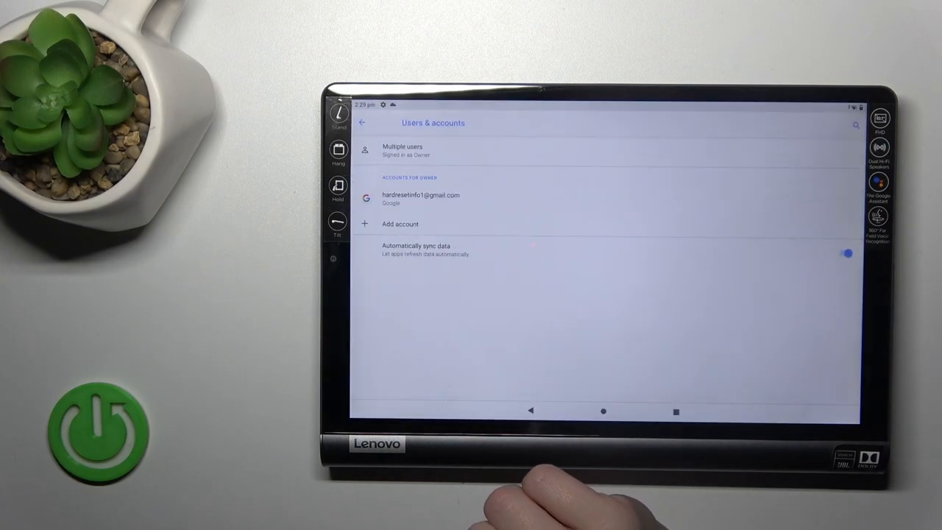
# Remove the Google account via REMOVE ACCOUNT, then dismiss Gmail's intro to land on account setup.
pyautogui.click(421, 194)
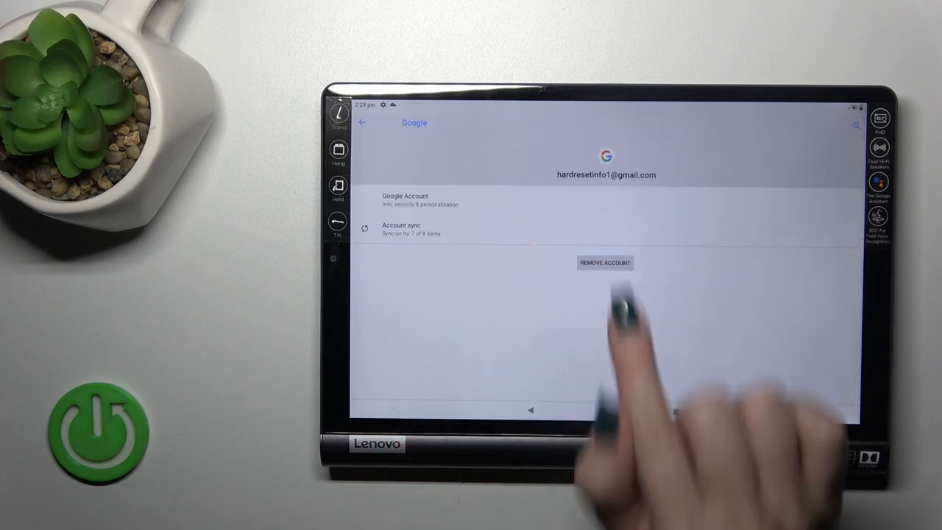
pyautogui.click(362, 122)
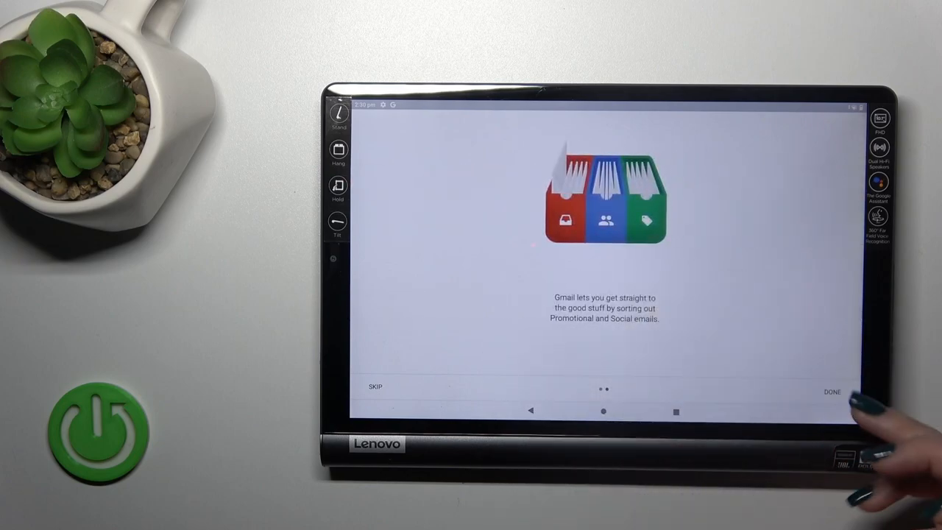
pyautogui.click(831, 391)
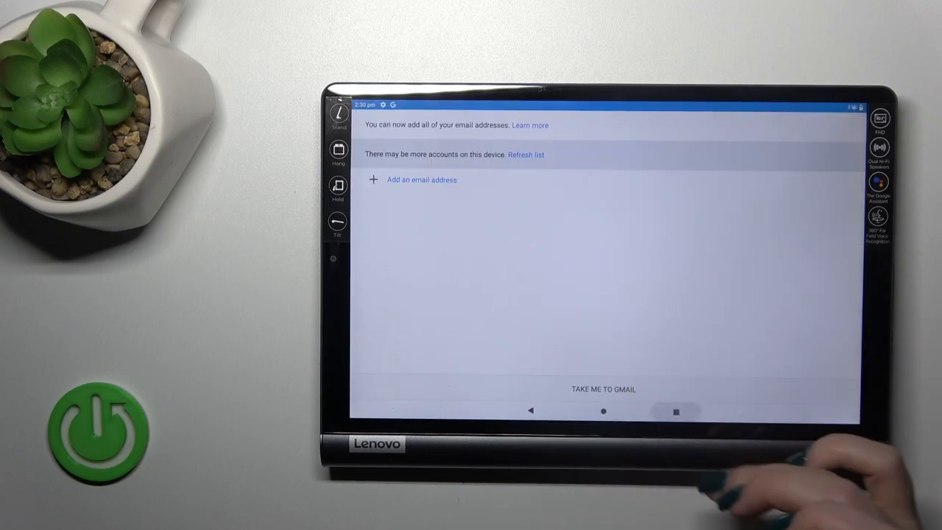